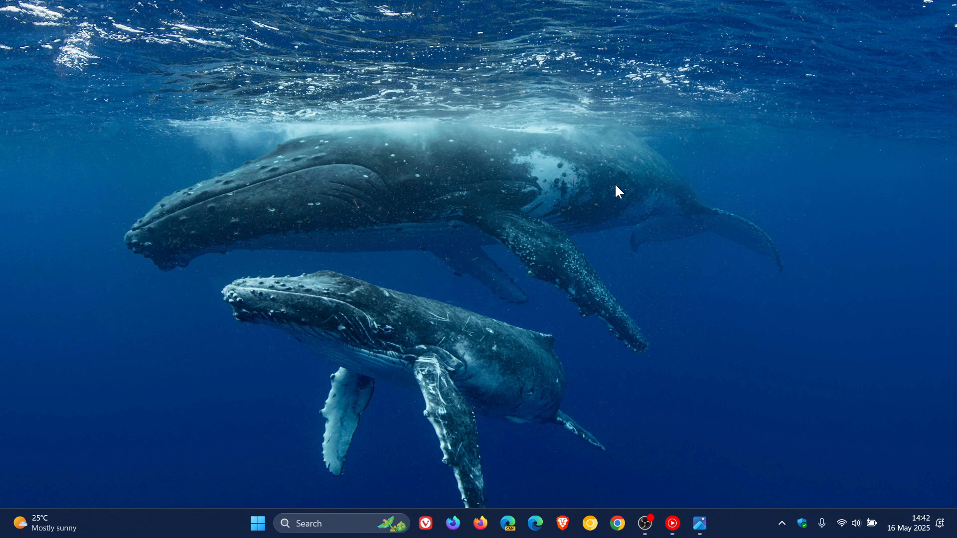
mouse_move(727, 286)
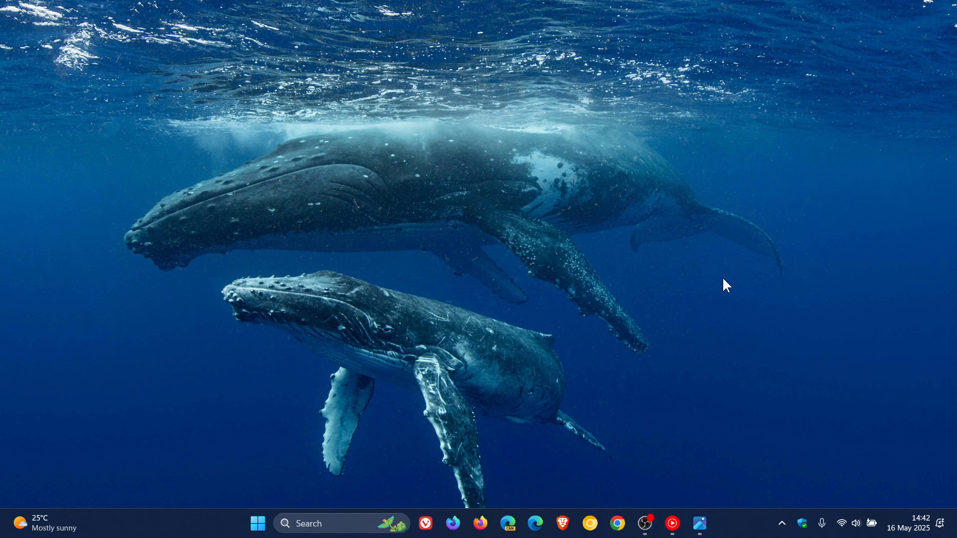
mouse_move(682, 320)
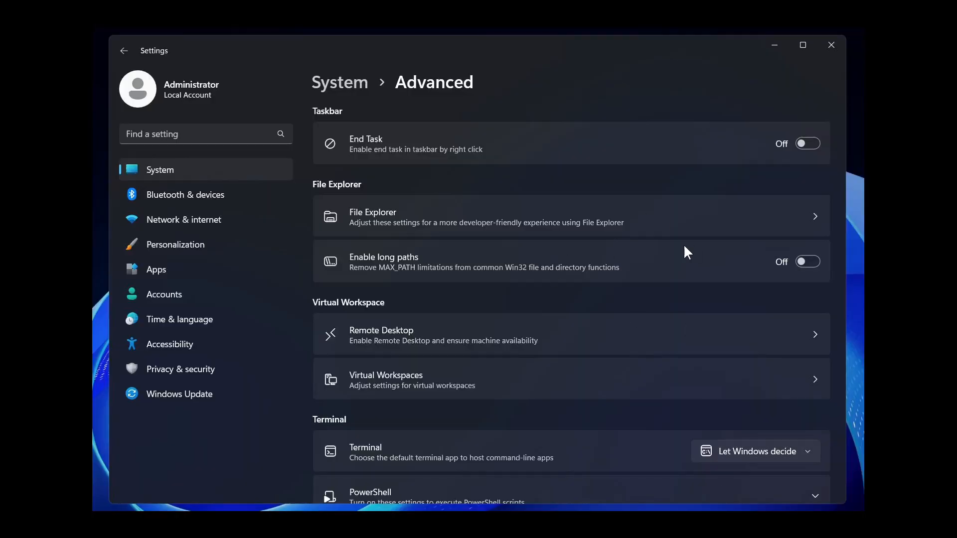
mouse_move(724, 213)
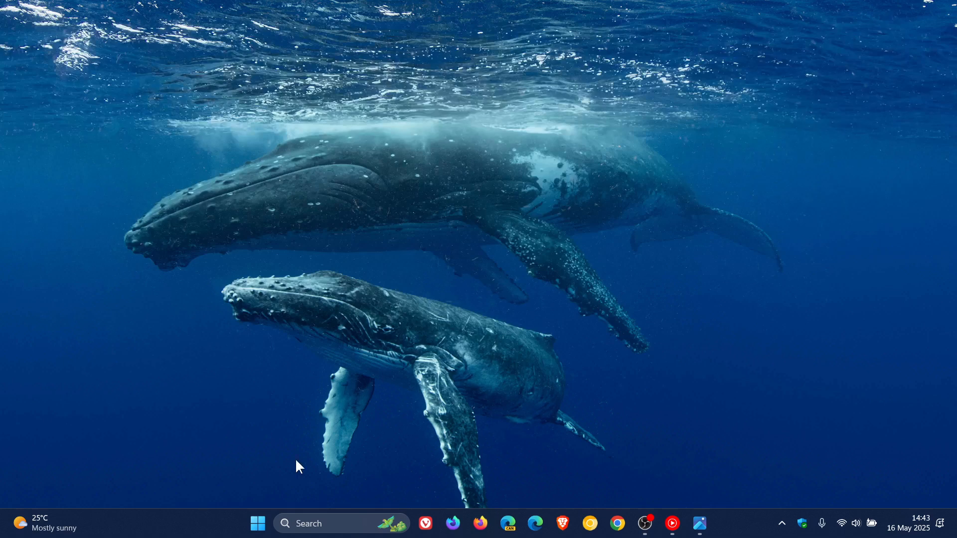
- Launch Settings from Start and go to System, scrolling to the System components entry
click(257, 523)
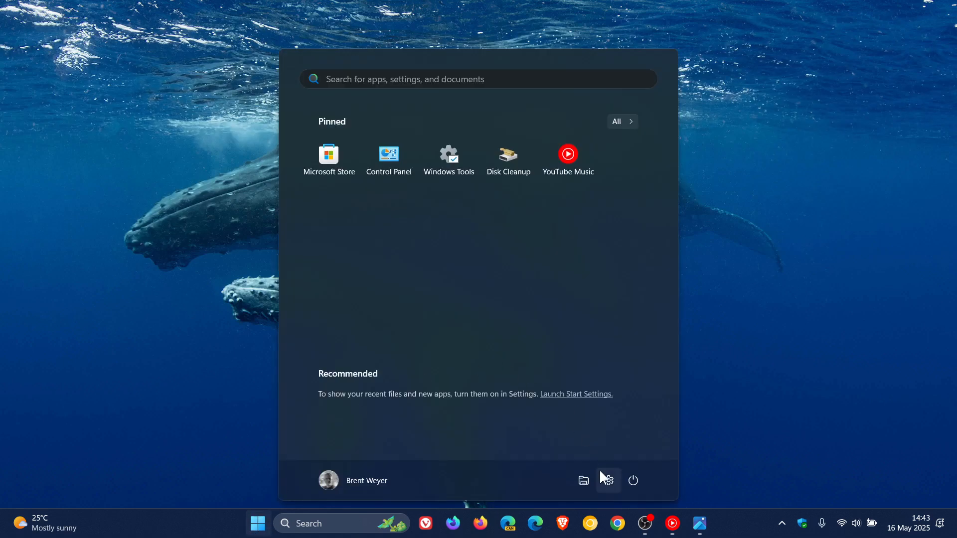
click(607, 480)
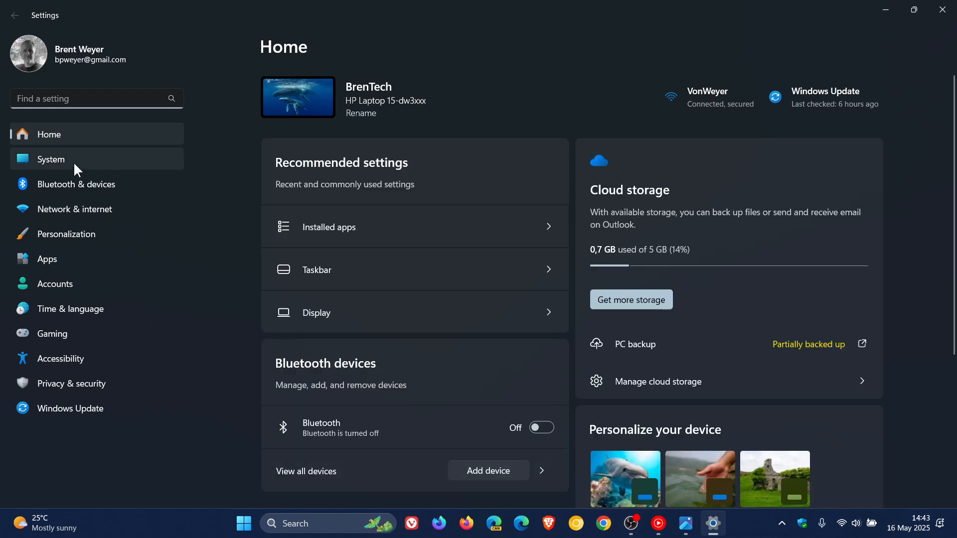
click(51, 159)
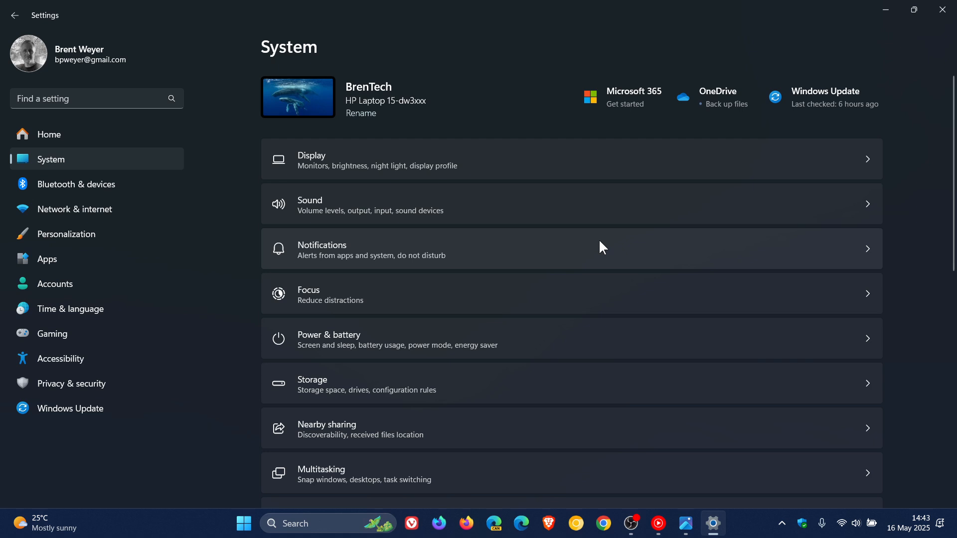
scroll(down, 3)
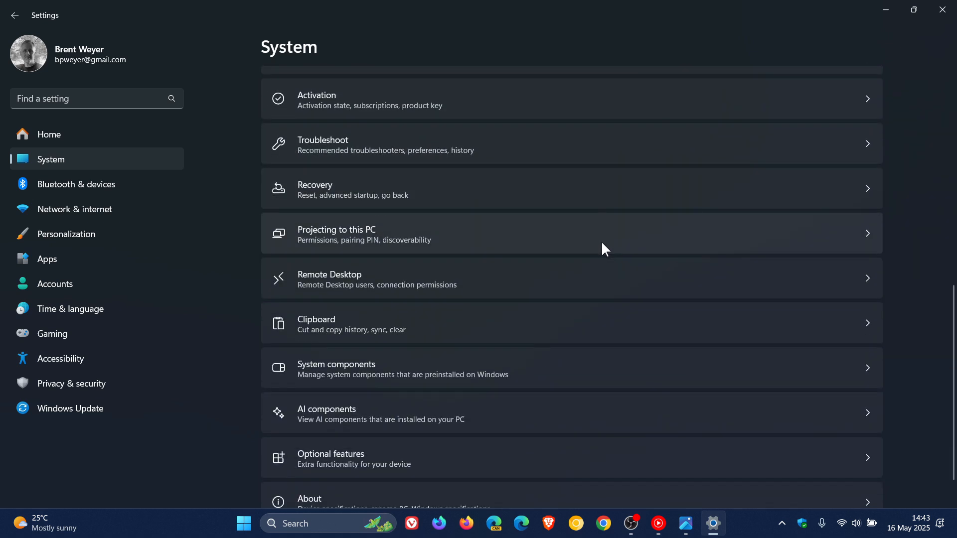
scroll(down, 3)
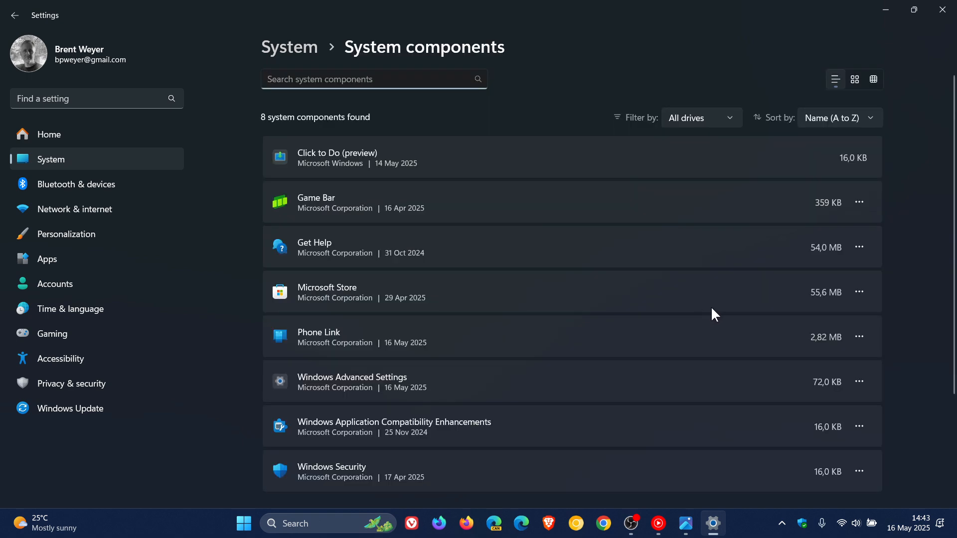
- Bring up the three-dot menu beside the Windows Advanced Settings component
scroll(down, 3)
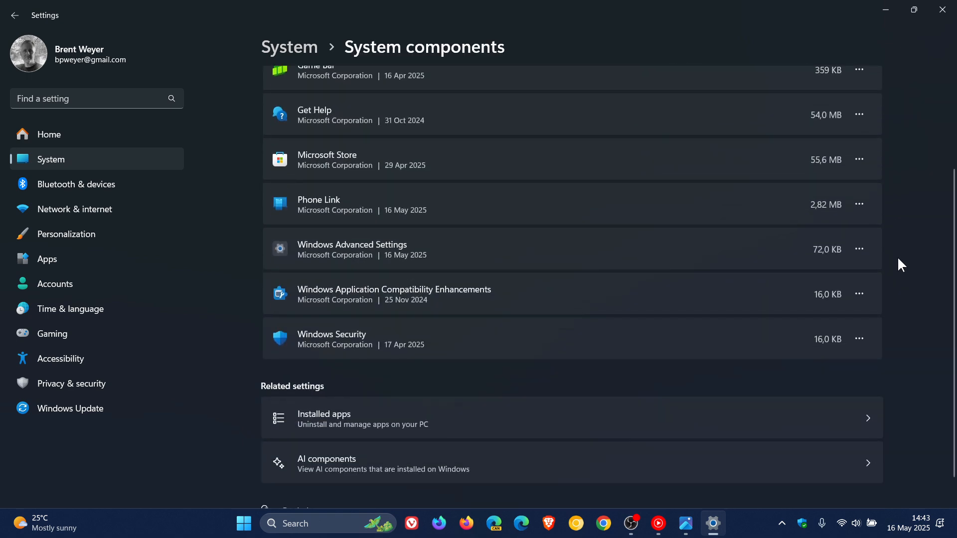
mouse_move(381, 265)
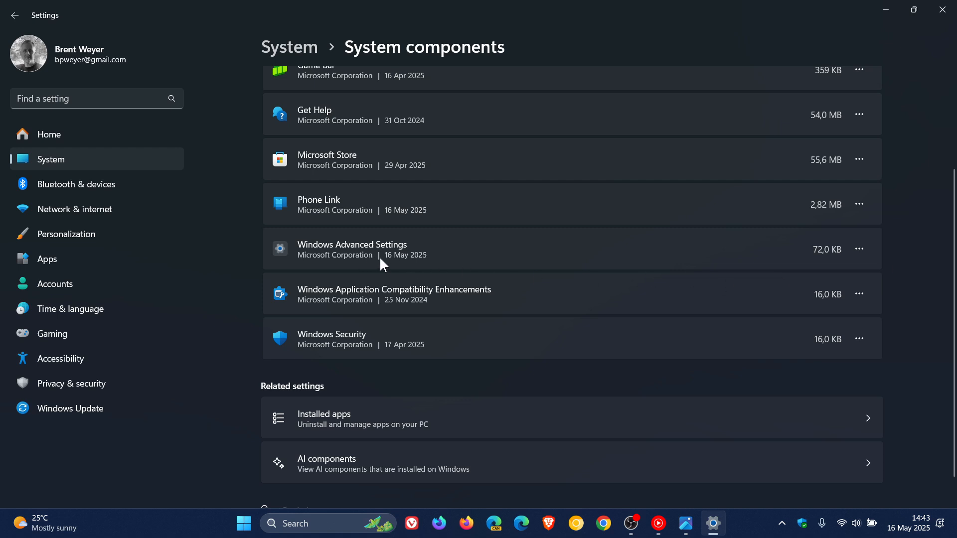
mouse_move(803, 258)
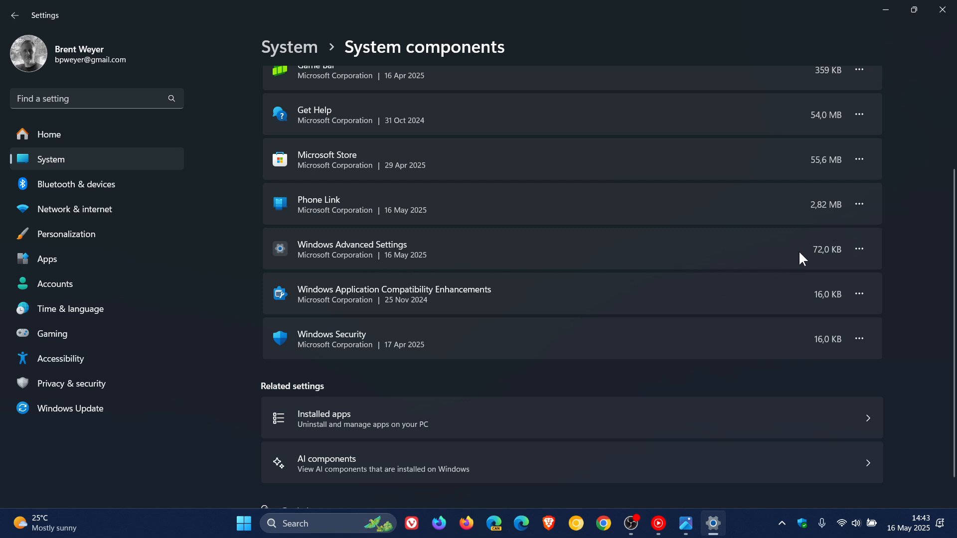
mouse_move(836, 270)
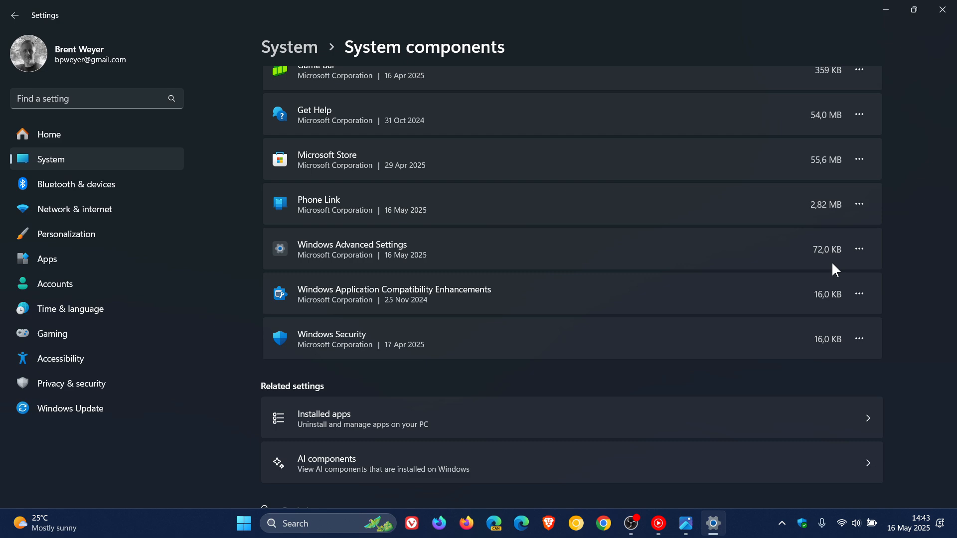
click(858, 249)
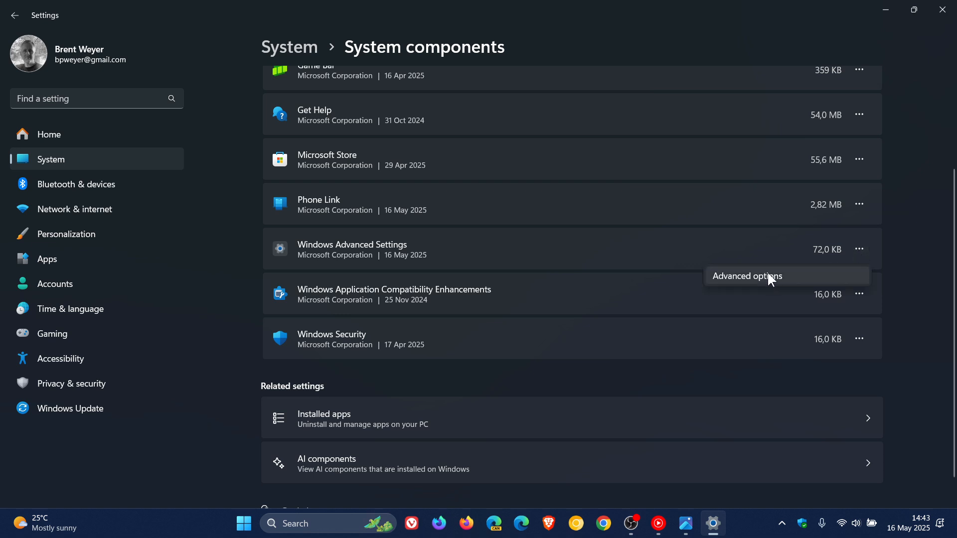
- Choose Advanced options to show Windows Advanced Settings' specifications and Never background permission
click(746, 276)
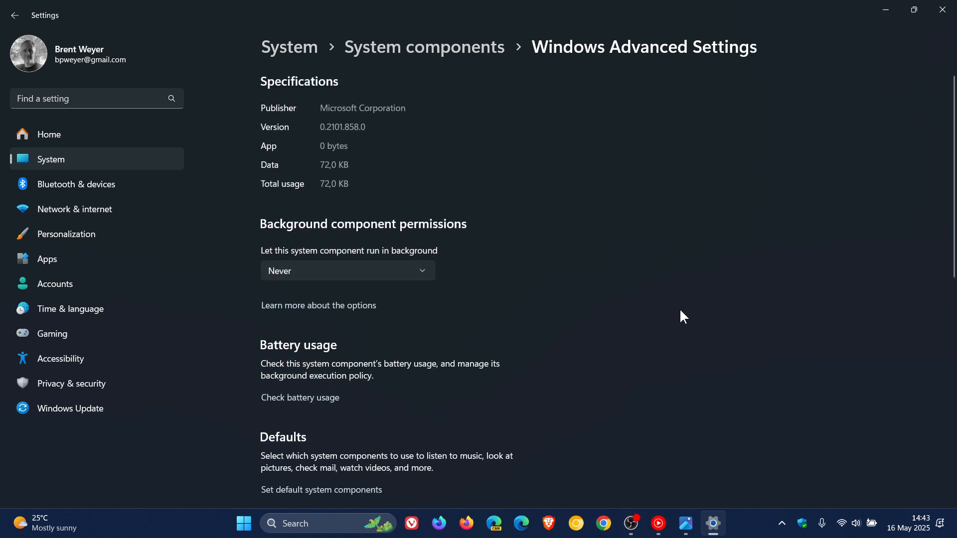
mouse_move(329, 214)
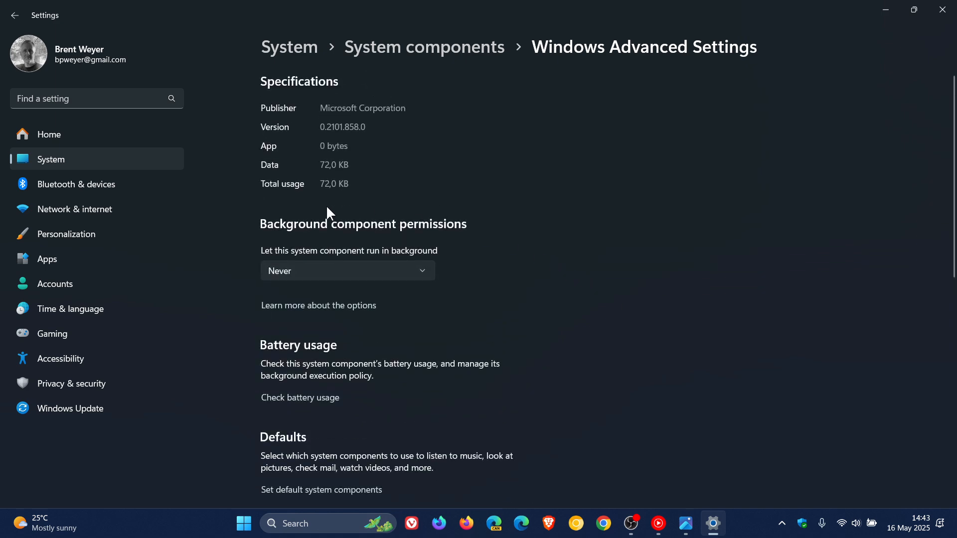
mouse_move(486, 300)
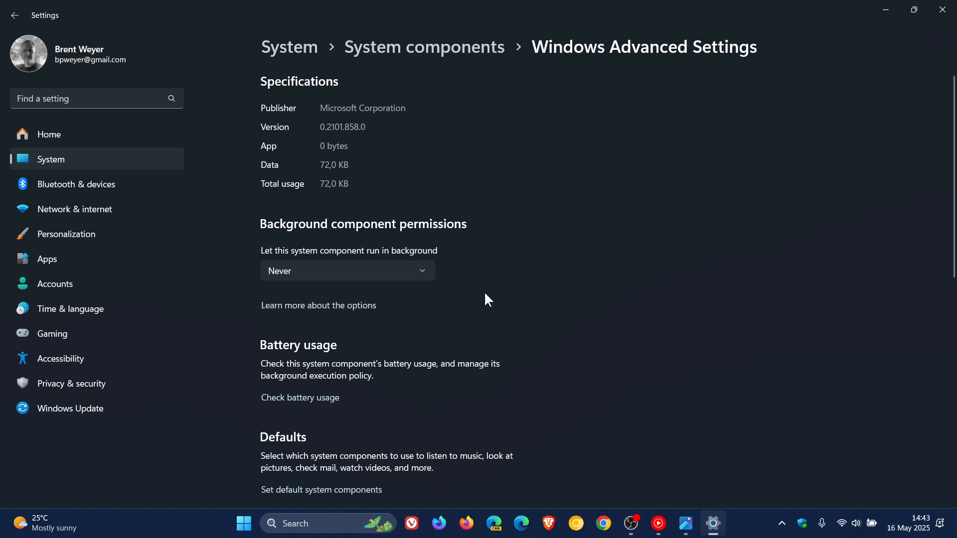
mouse_move(515, 271)
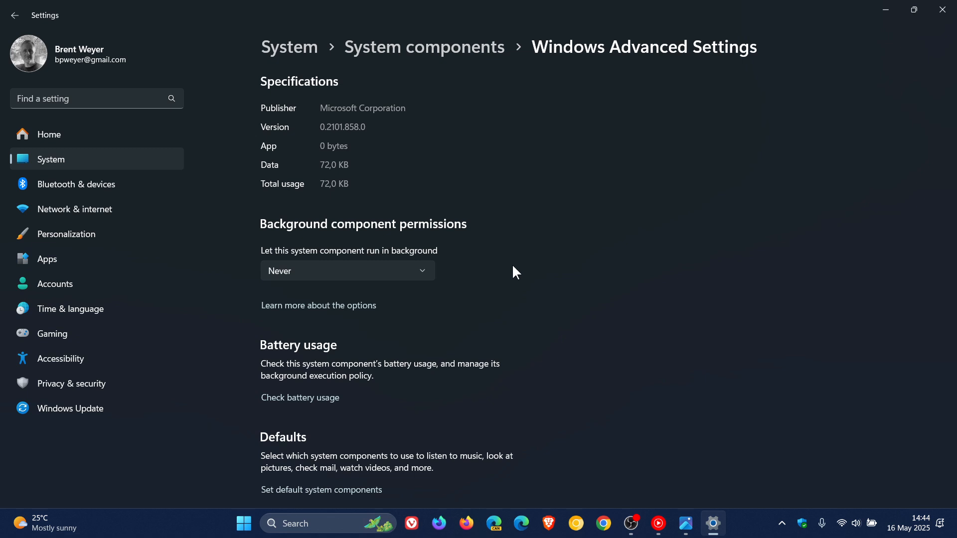
mouse_move(513, 271)
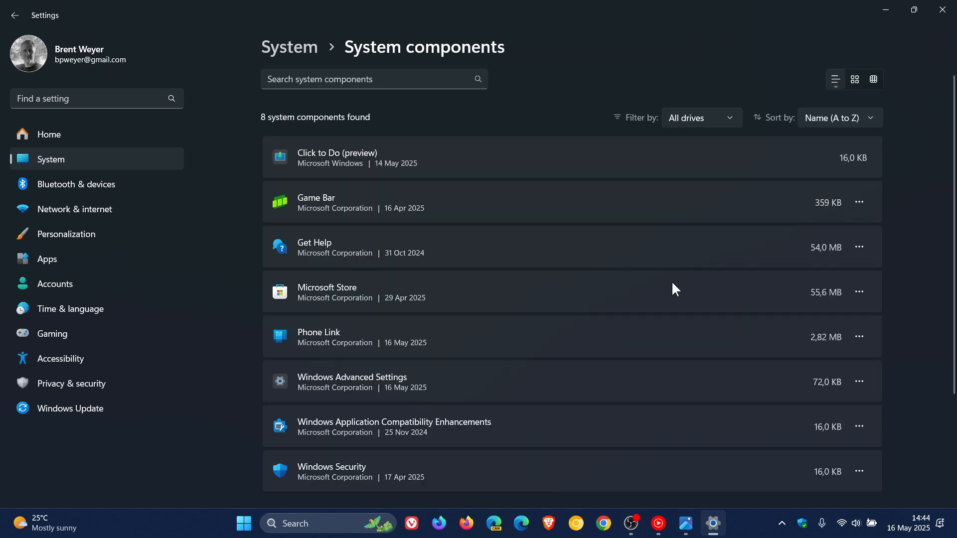
mouse_move(907, 282)
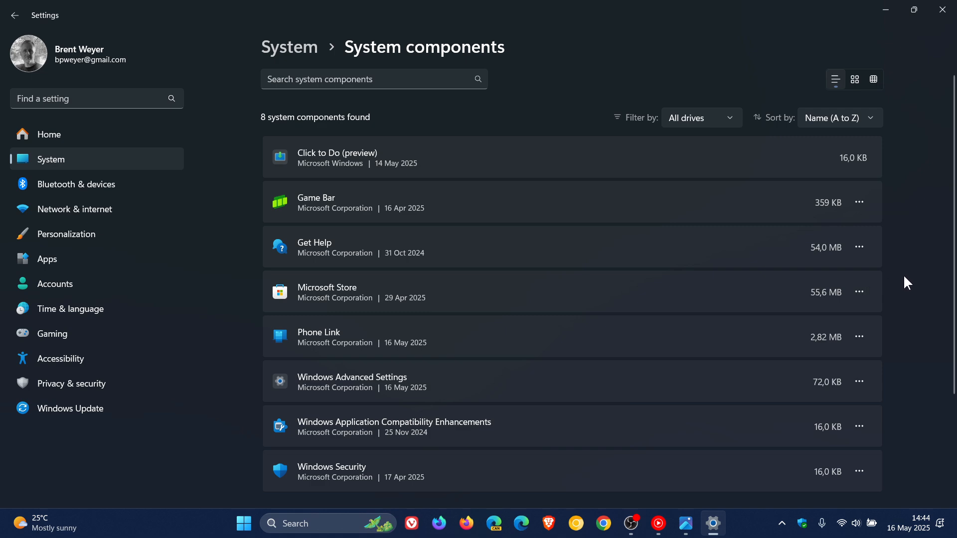
mouse_move(47, 166)
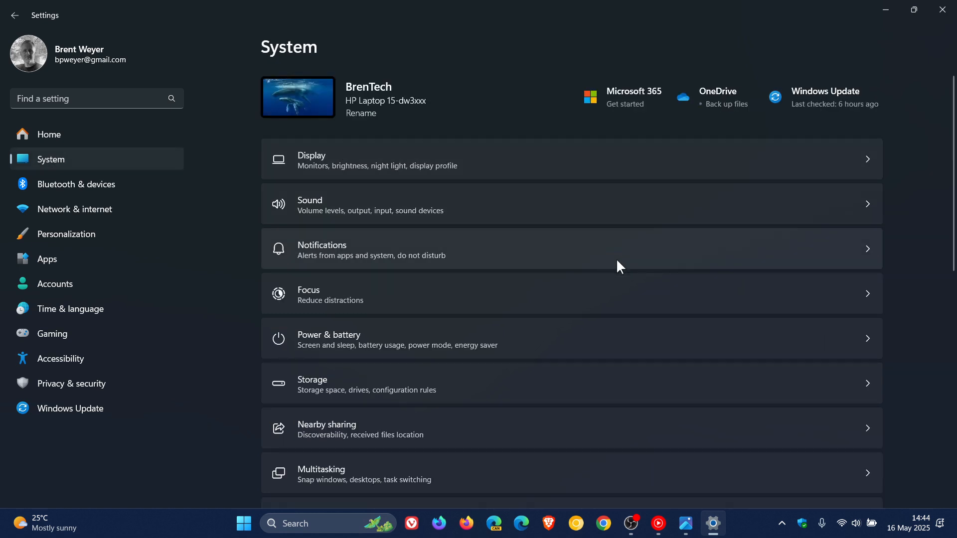
- Scroll the System page down to the For developers entry
scroll(down, 3)
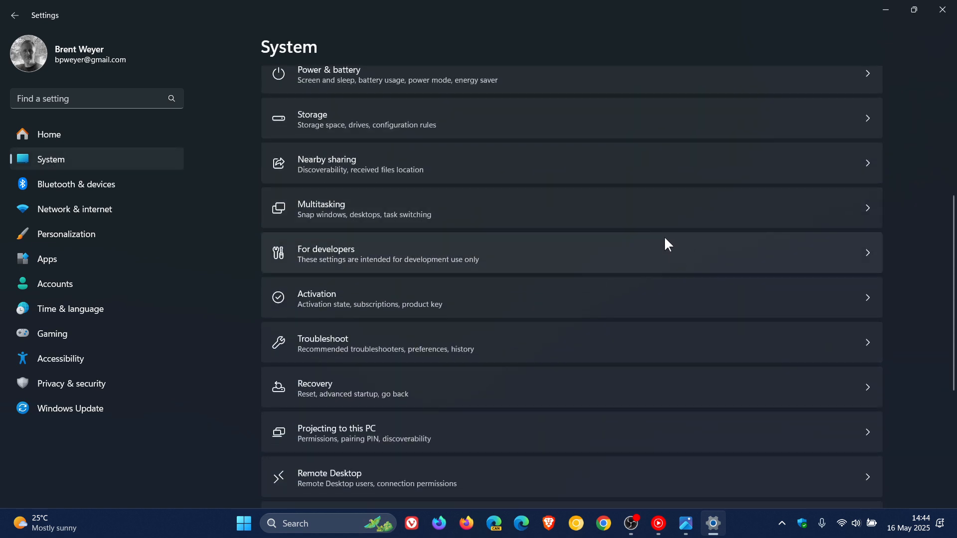
mouse_move(601, 256)
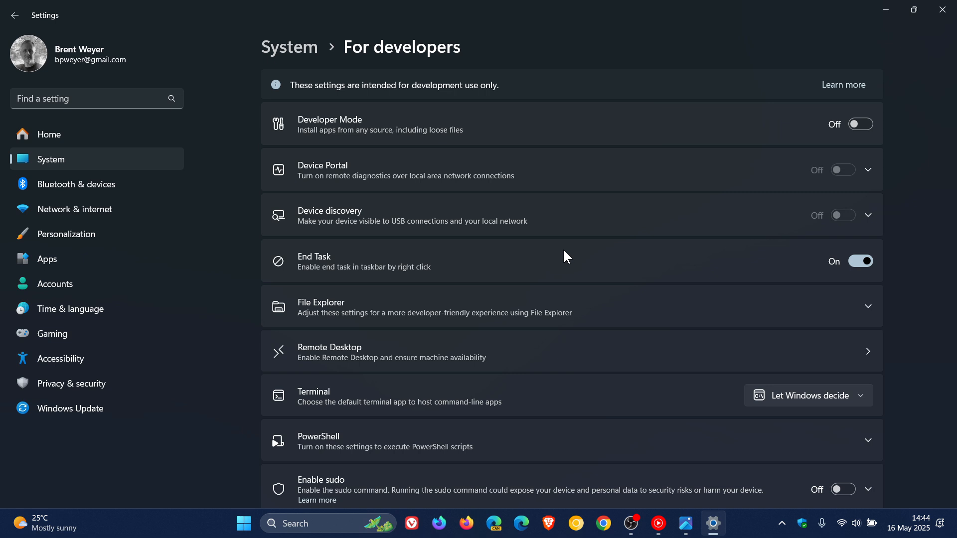
mouse_move(904, 220)
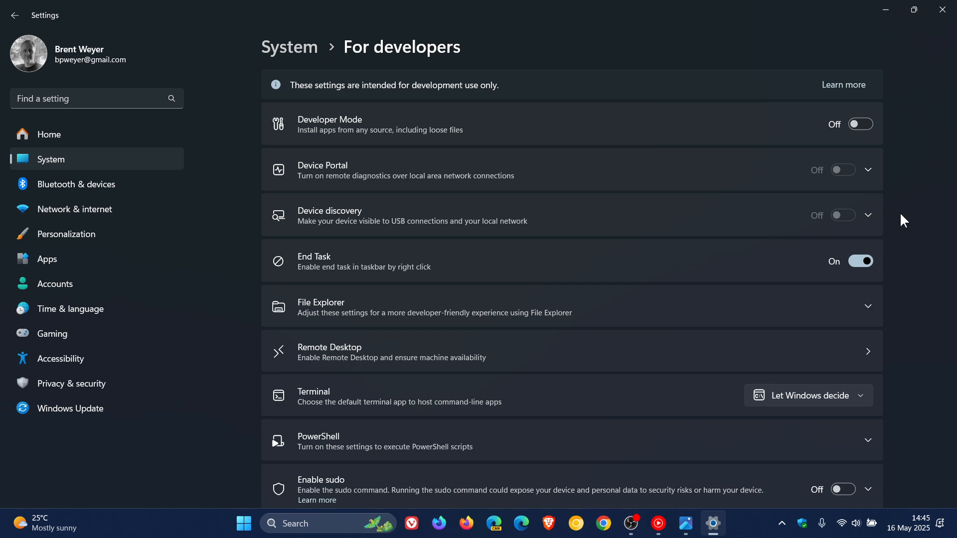
mouse_move(515, 229)
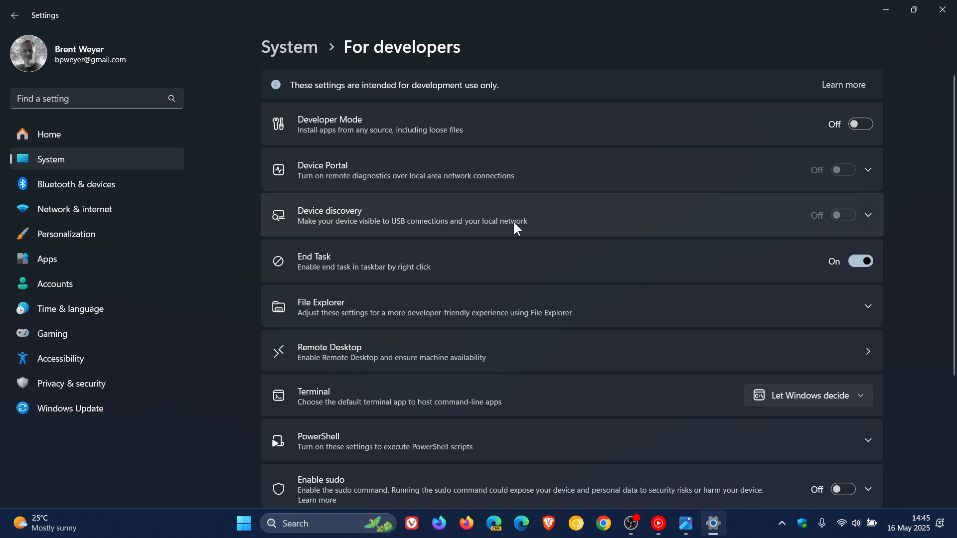
- Go back from For developers to the main System page
click(15, 15)
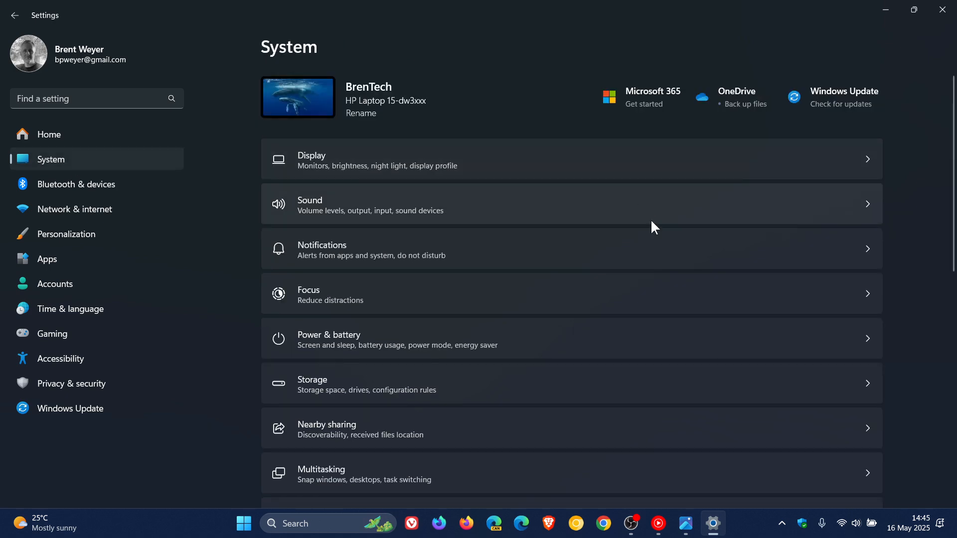
scroll(down, 3)
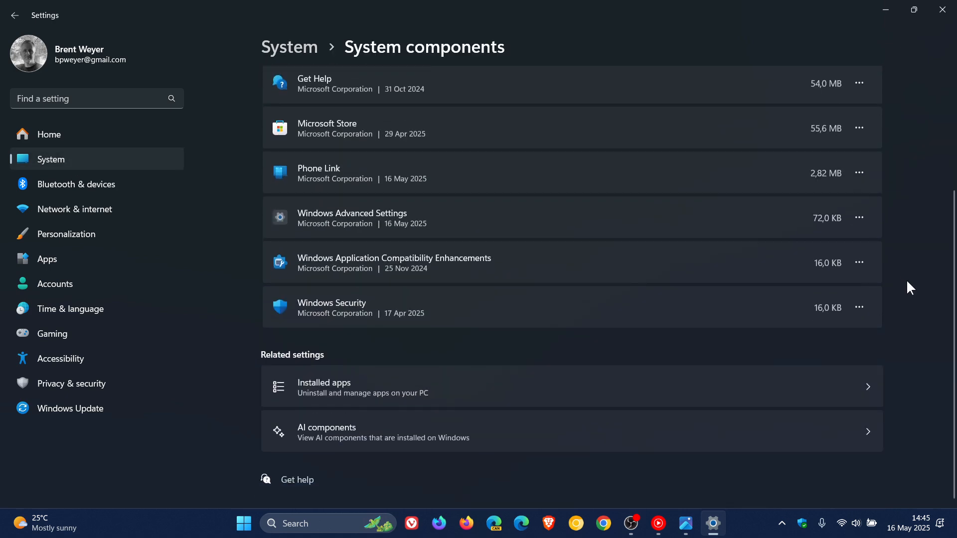
mouse_move(519, 223)
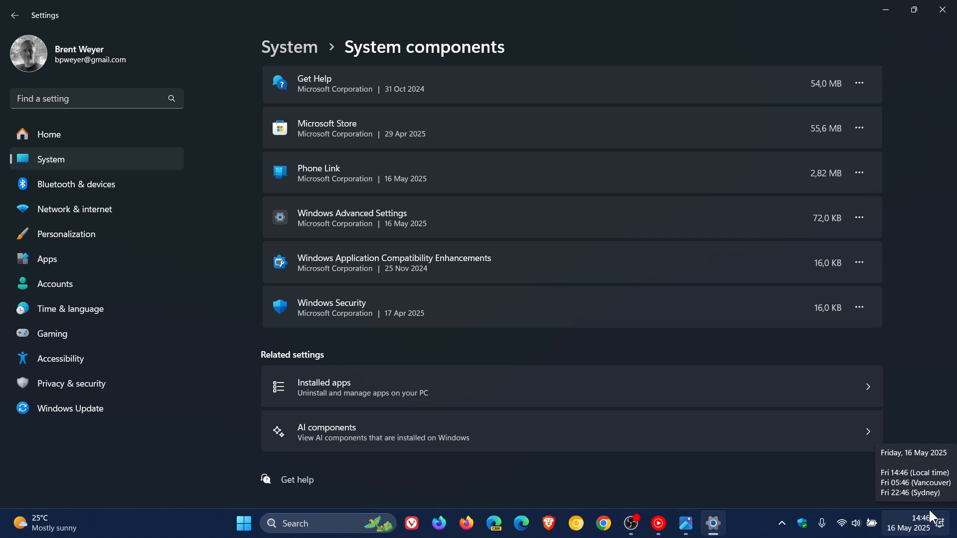
mouse_move(451, 217)
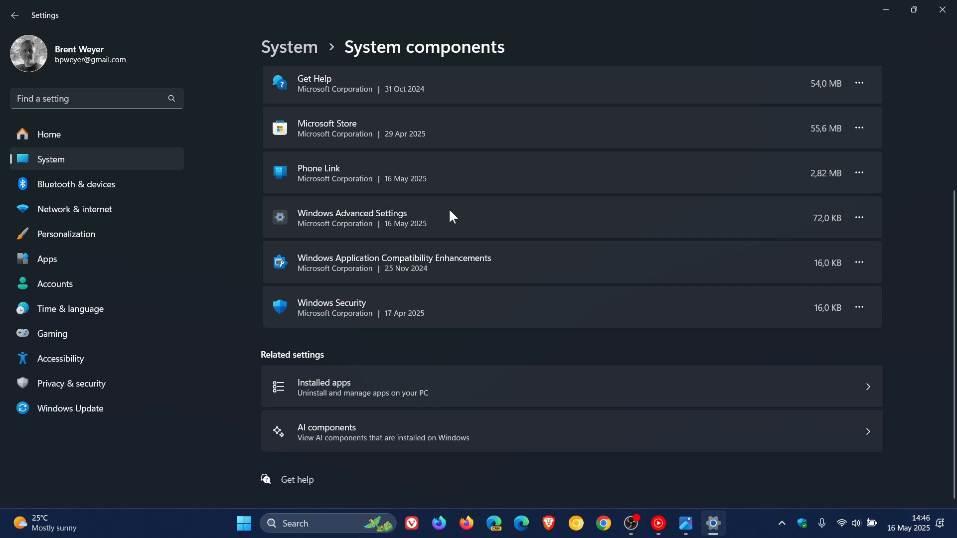
mouse_move(112, 159)
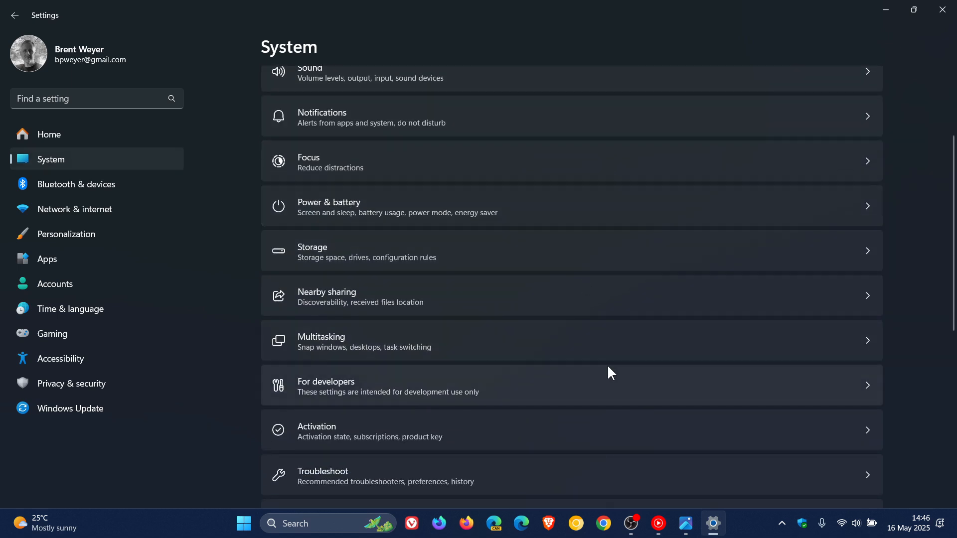
mouse_move(614, 402)
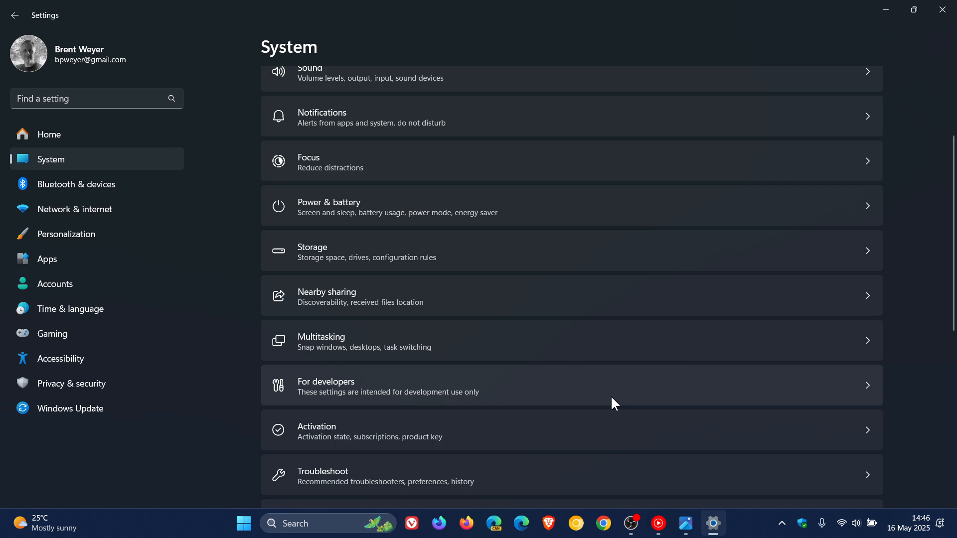
click(243, 524)
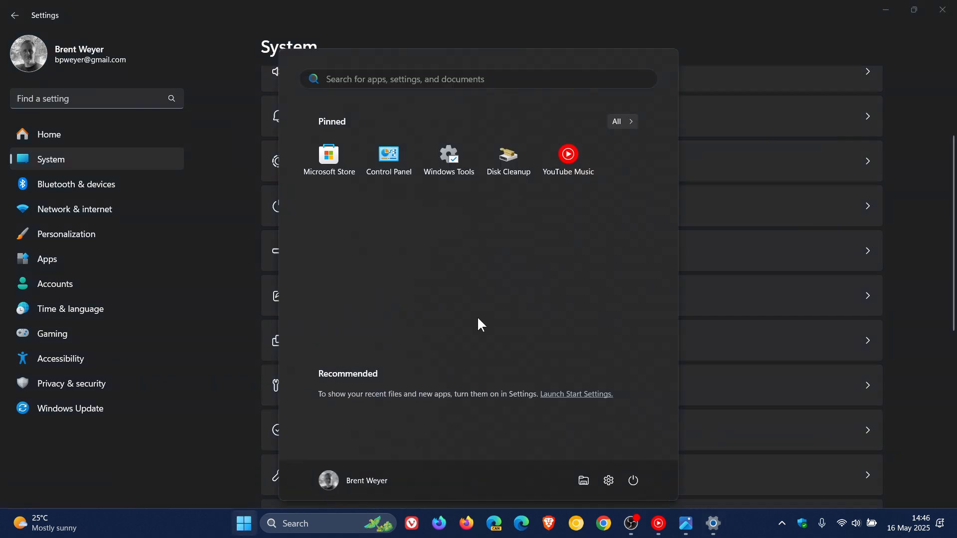
- Open the Windows Tools folder from Start and begin a search inside it
click(448, 159)
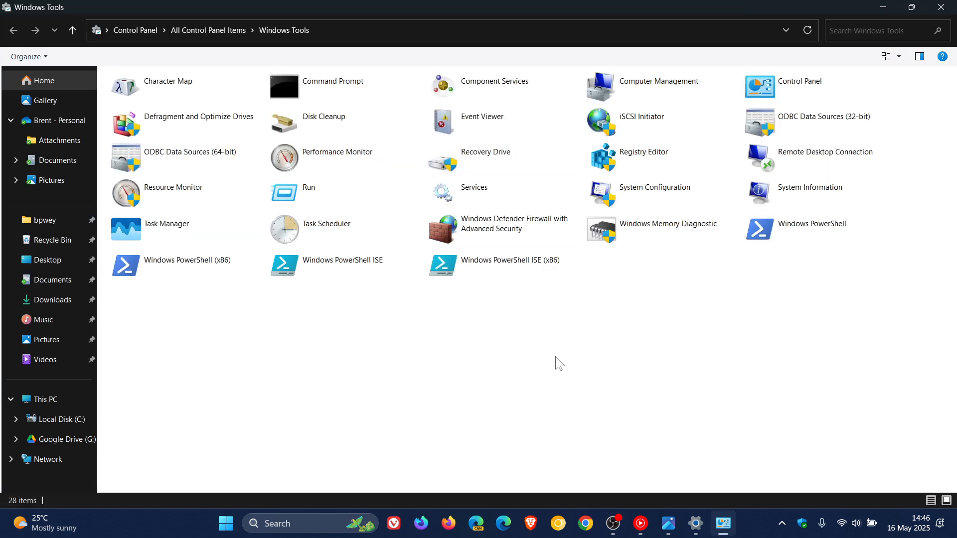
mouse_move(589, 401)
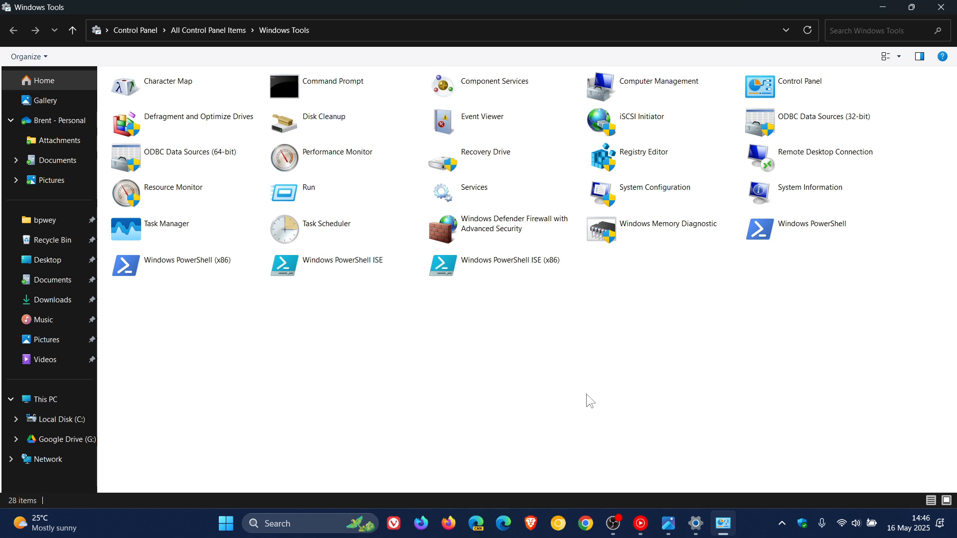
mouse_move(589, 371)
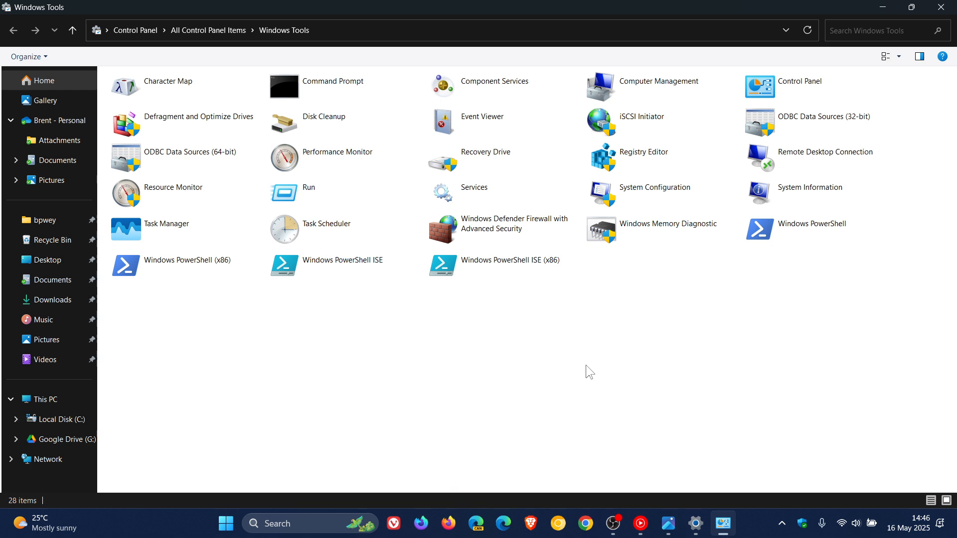
mouse_move(749, 360)
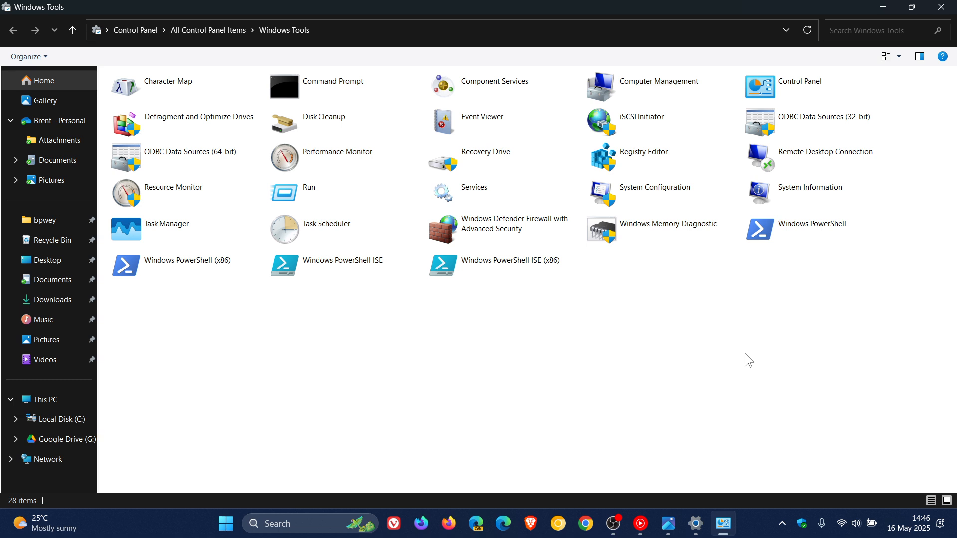
mouse_move(885, 29)
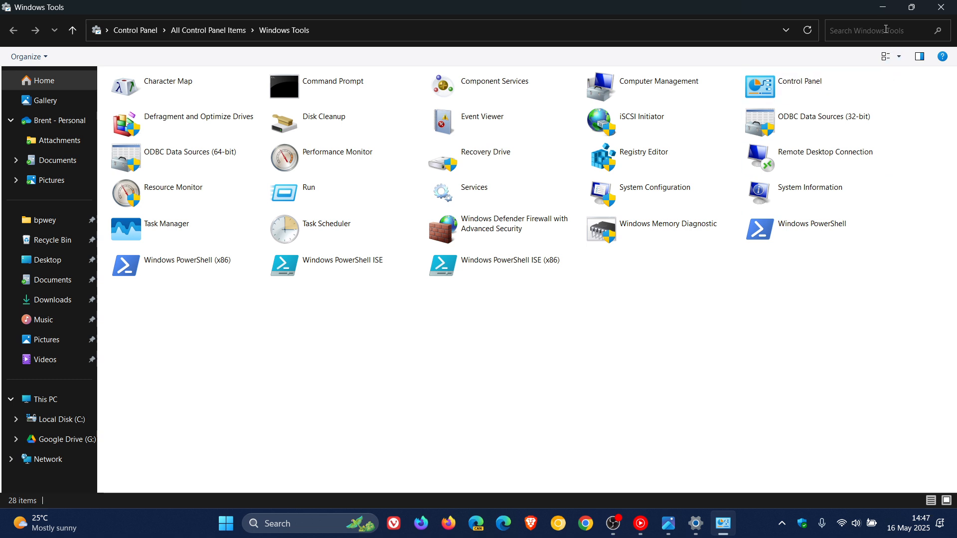
click(695, 523)
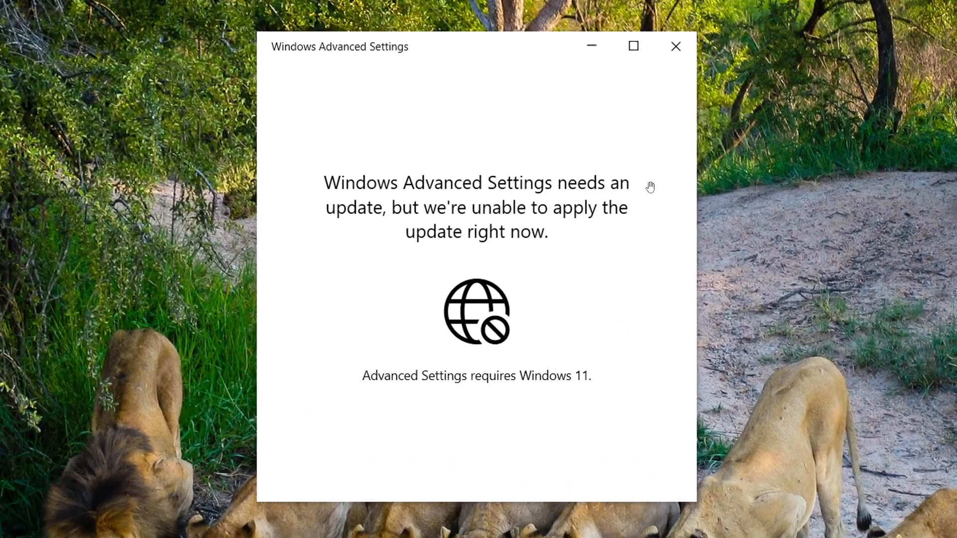
mouse_move(638, 206)
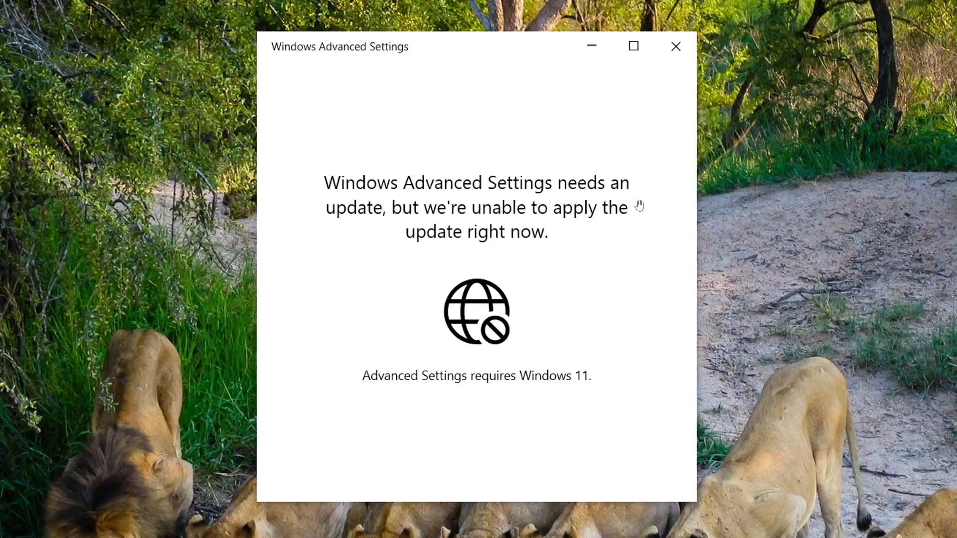
mouse_move(369, 431)
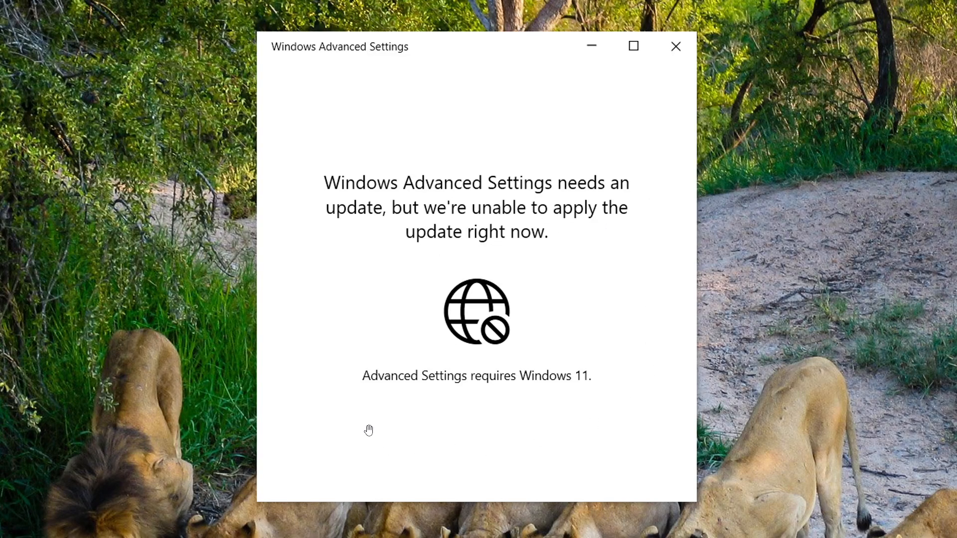
mouse_move(578, 417)
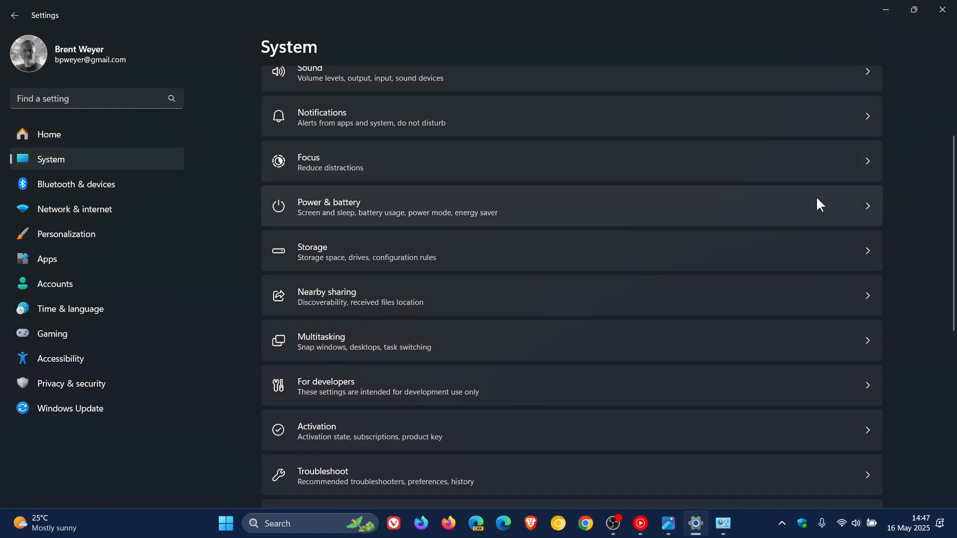
mouse_move(655, 423)
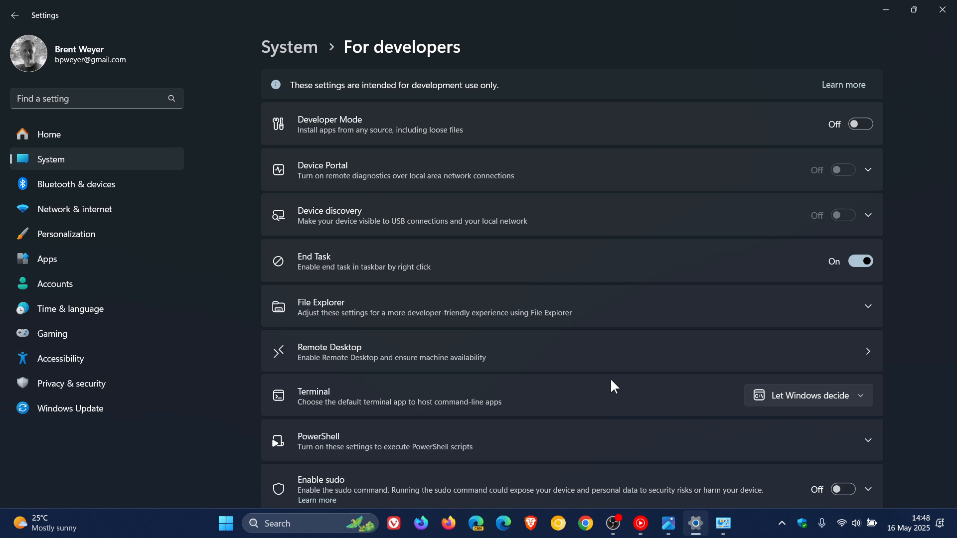
mouse_move(595, 403)
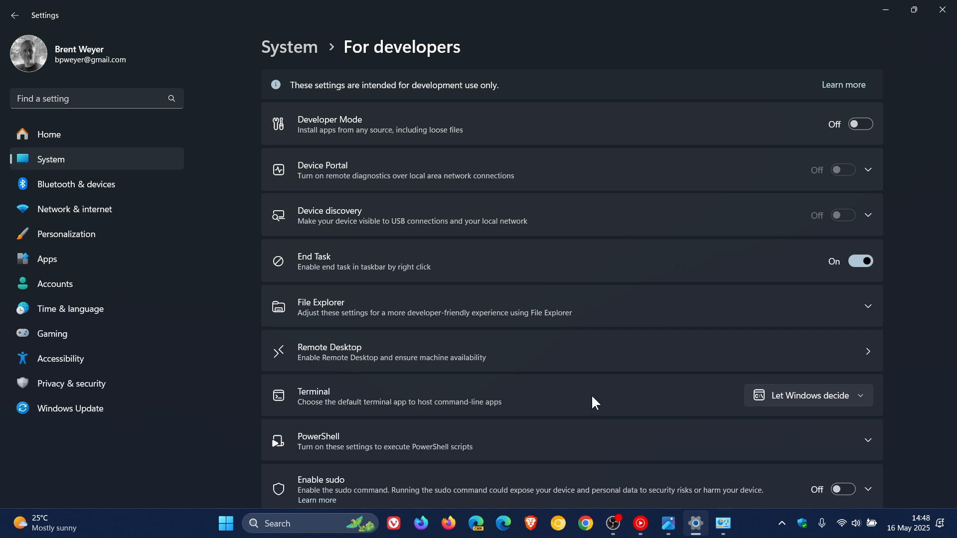
mouse_move(580, 403)
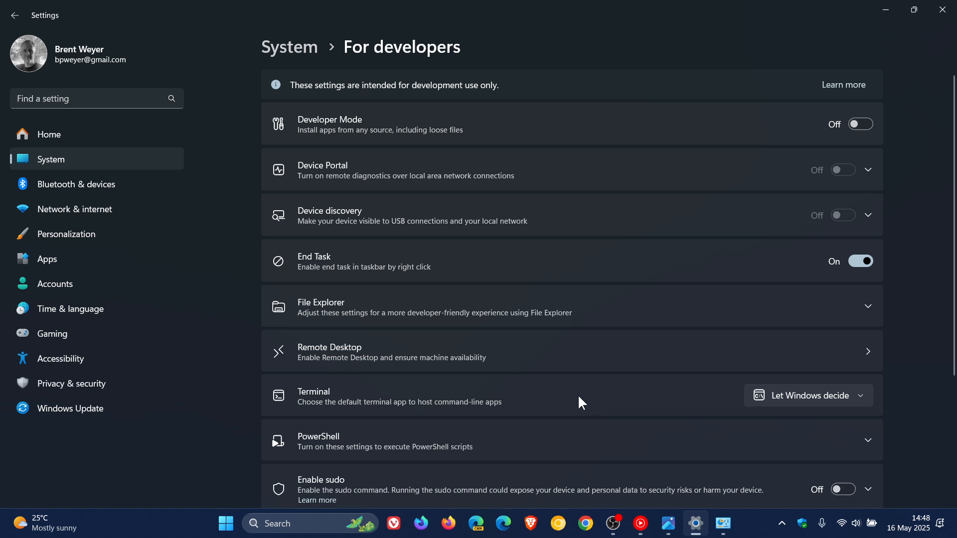
mouse_move(230, 339)
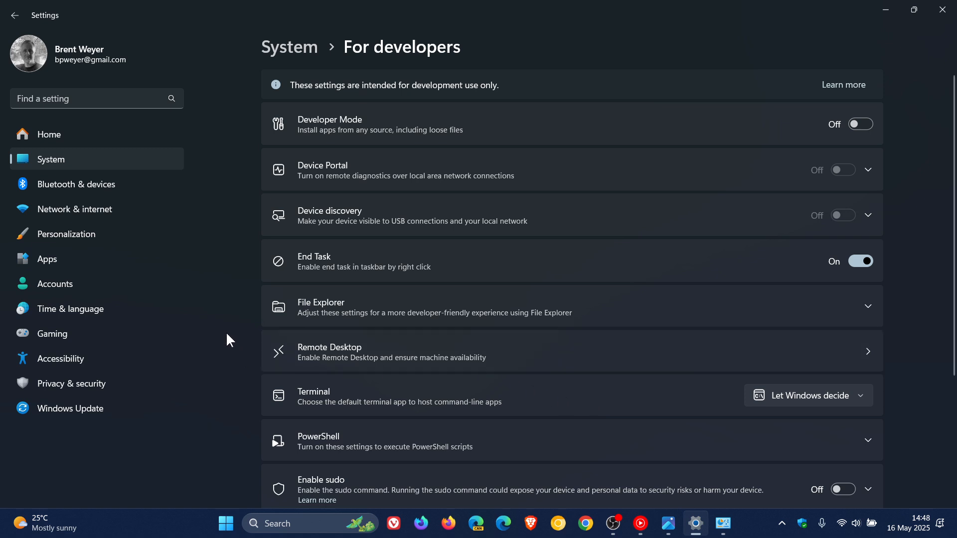
- Return to the main System page and scroll down to For developers and Activation
click(15, 15)
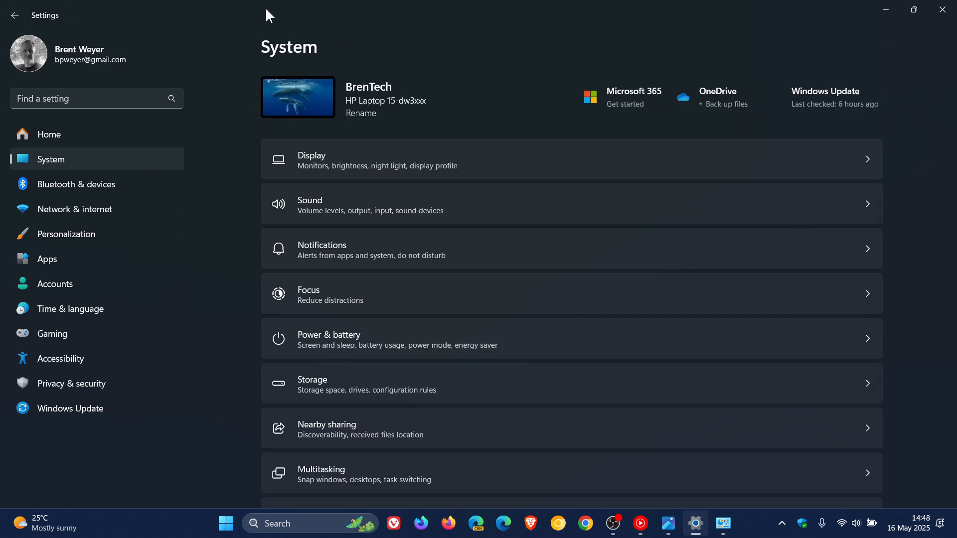
scroll(down, 3)
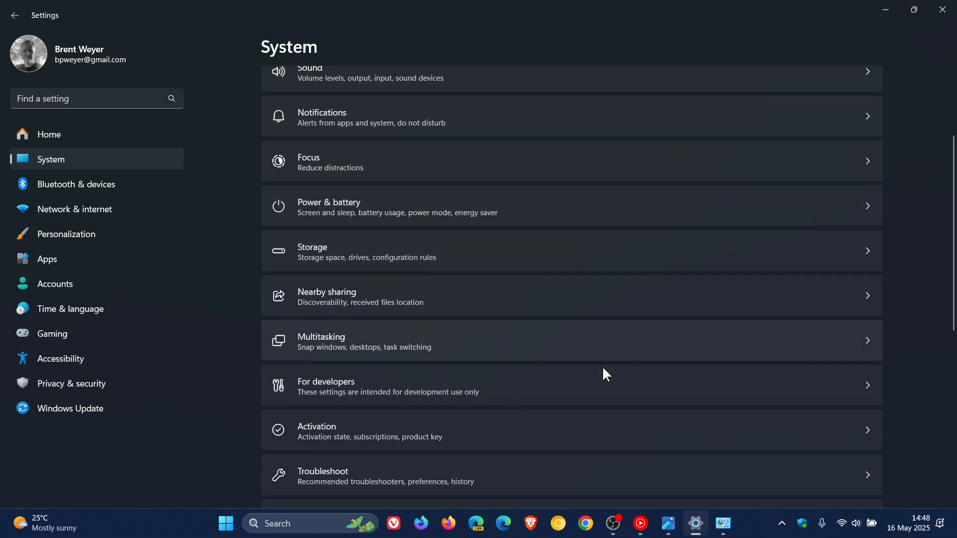
mouse_move(608, 383)
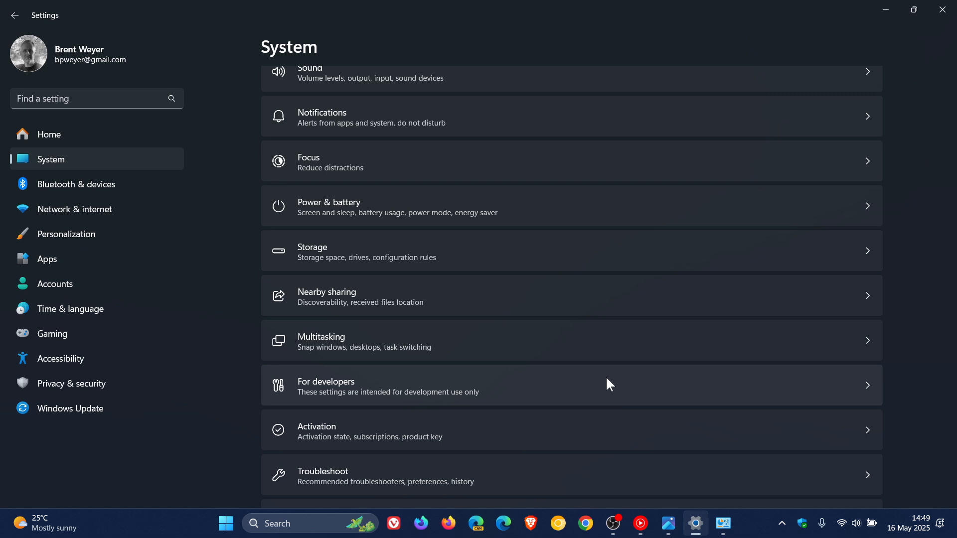
mouse_move(922, 61)
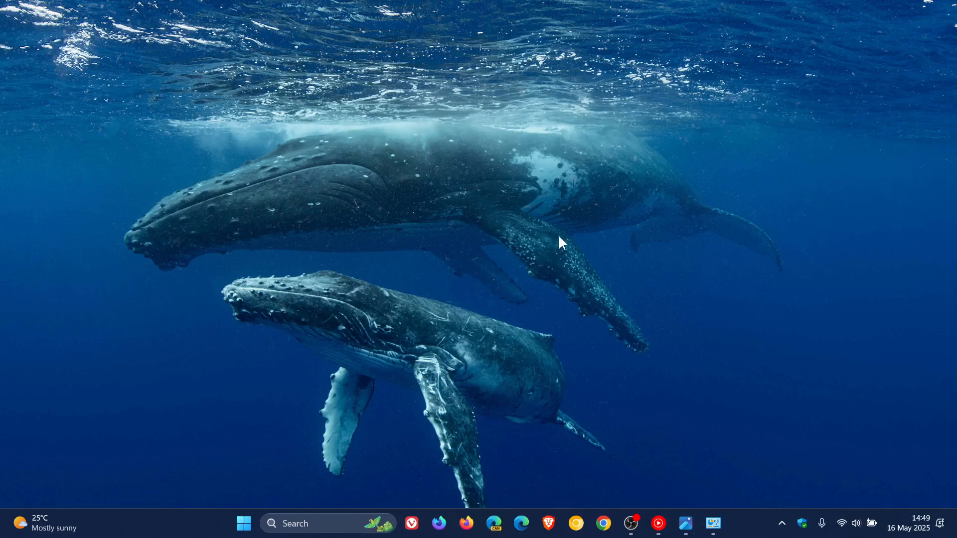
mouse_move(607, 240)
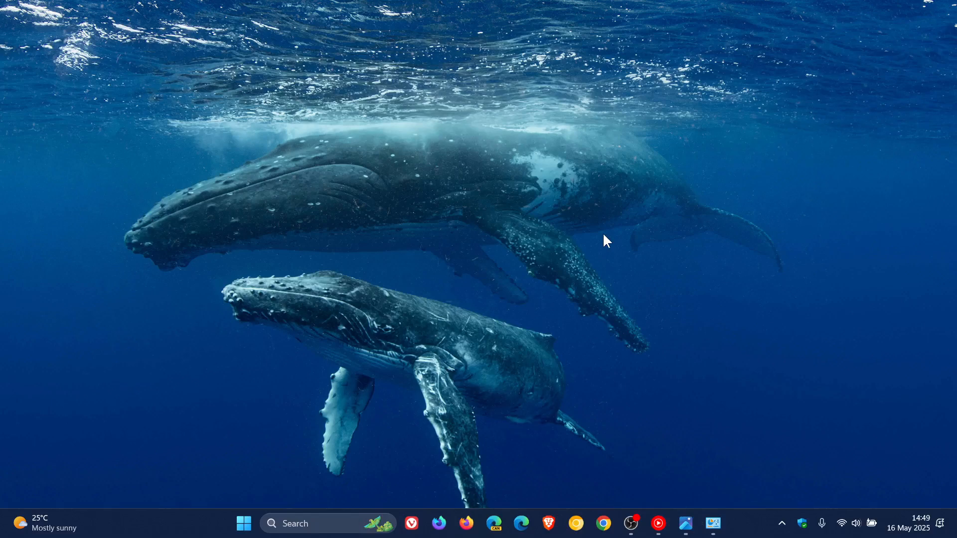